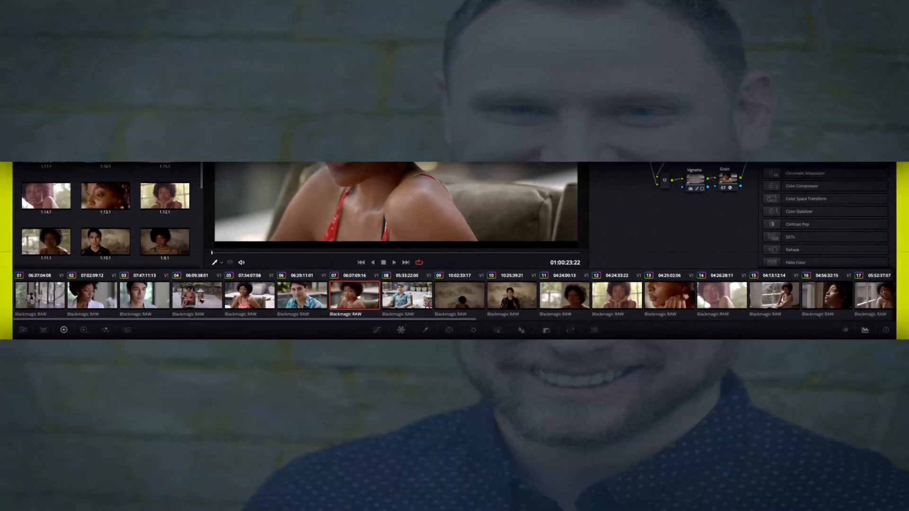
# Bring up the 7b Fix Music Cue timeline so the stereo music cue shows in Fairlight
pyautogui.click(539, 503)
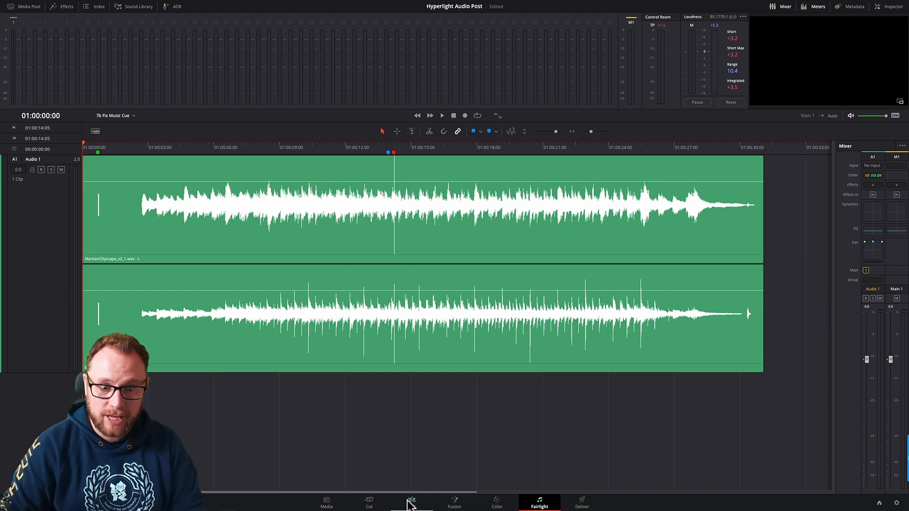
pyautogui.click(410, 502)
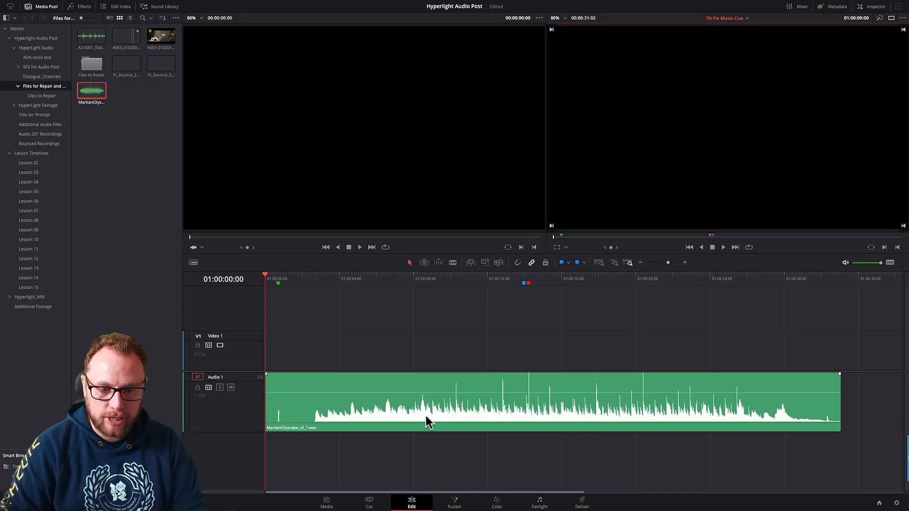
pyautogui.moveTo(519, 430)
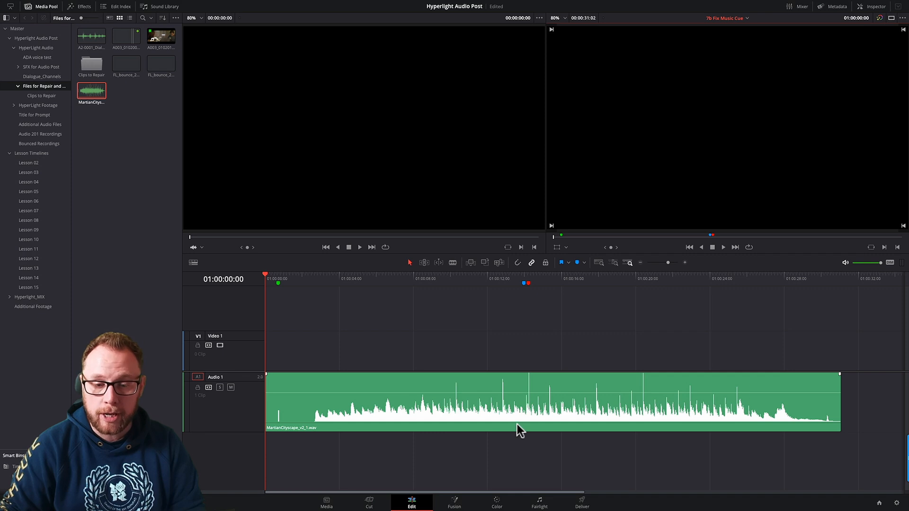
pyautogui.moveTo(512, 292)
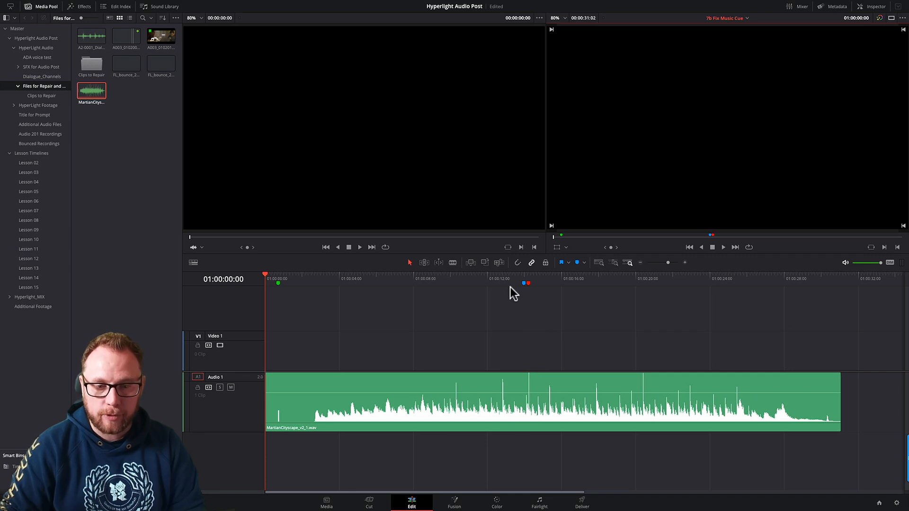
pyautogui.moveTo(601, 287)
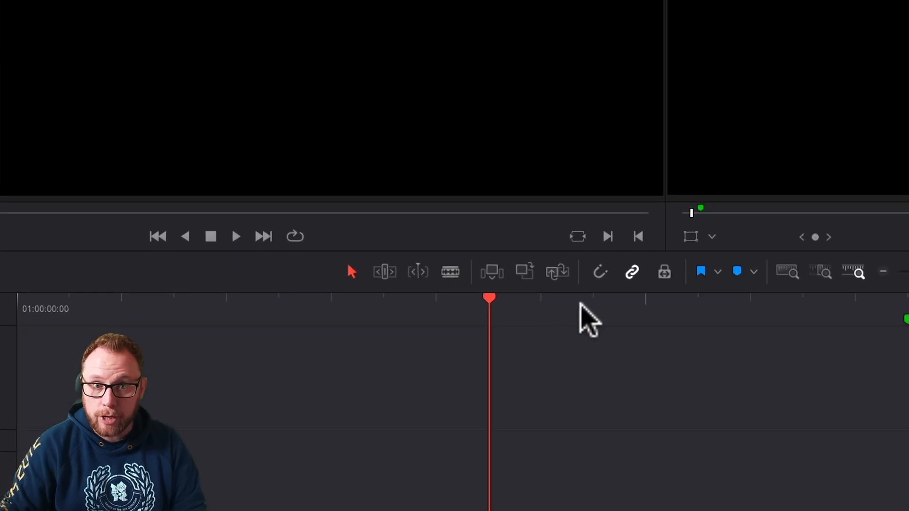
pyautogui.moveTo(675, 328)
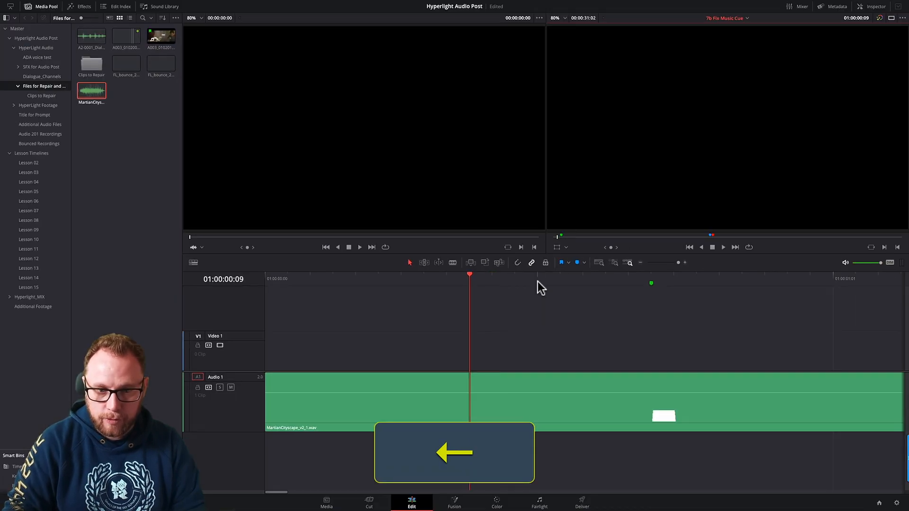
pyautogui.press('Right')
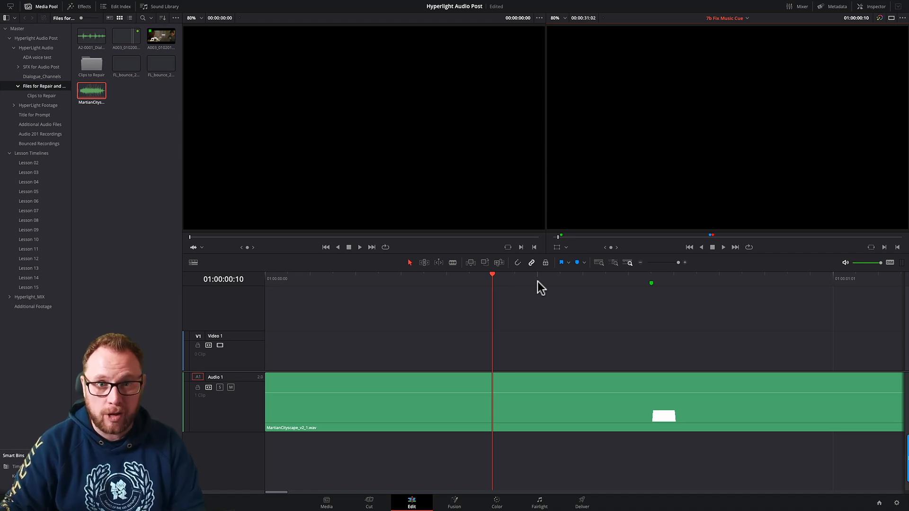
pyautogui.moveTo(507, 292)
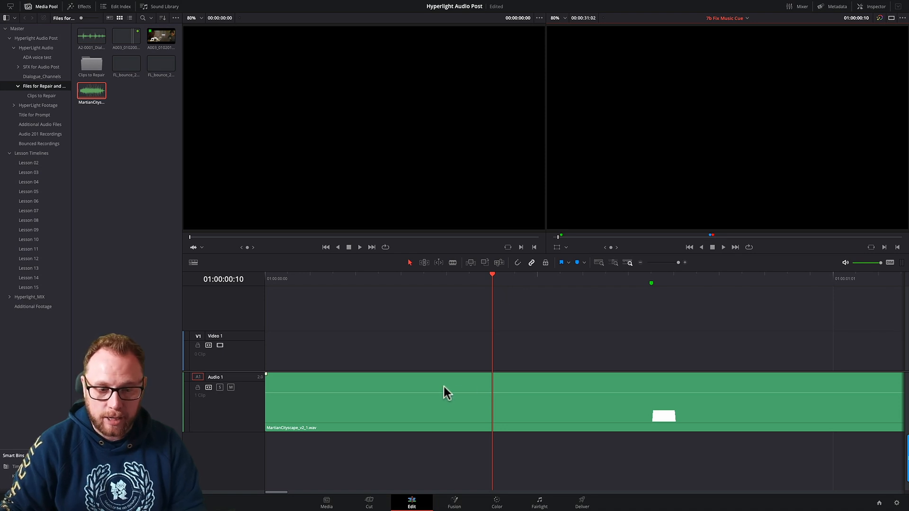
pyautogui.click(539, 502)
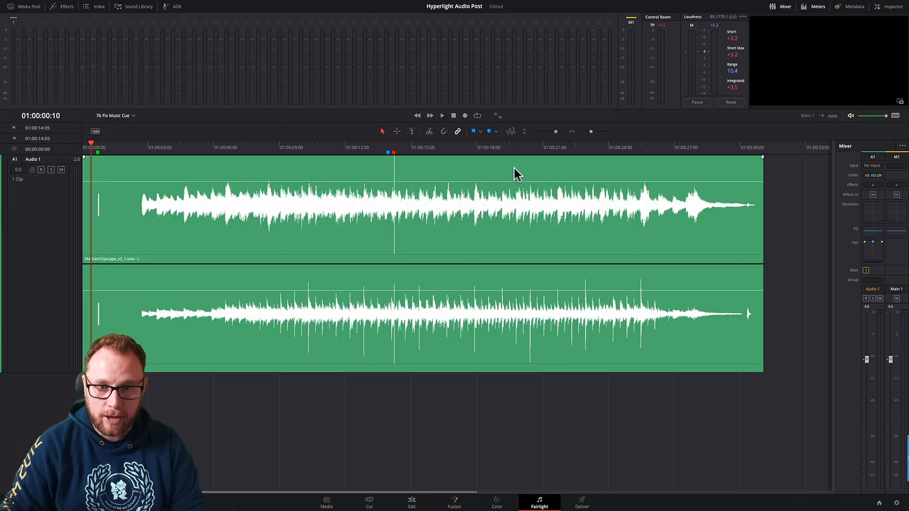
pyautogui.moveTo(552, 147)
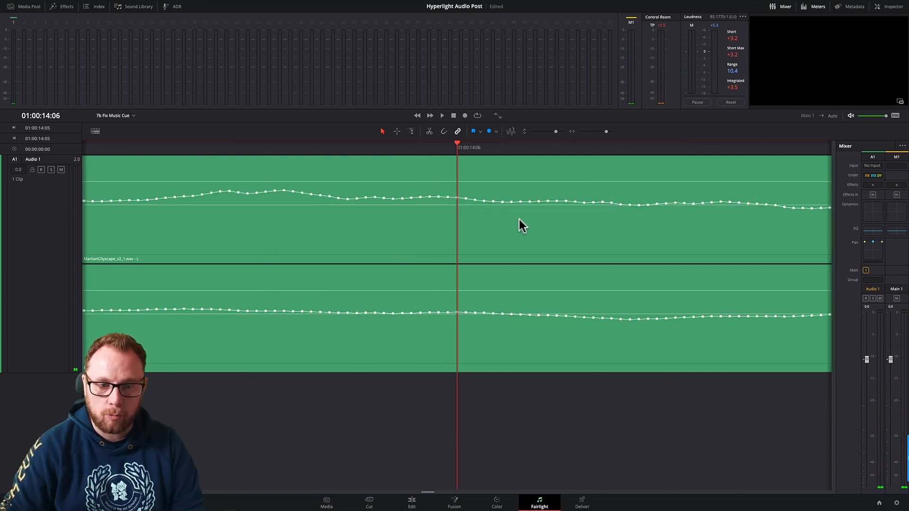
pyautogui.moveTo(554, 240)
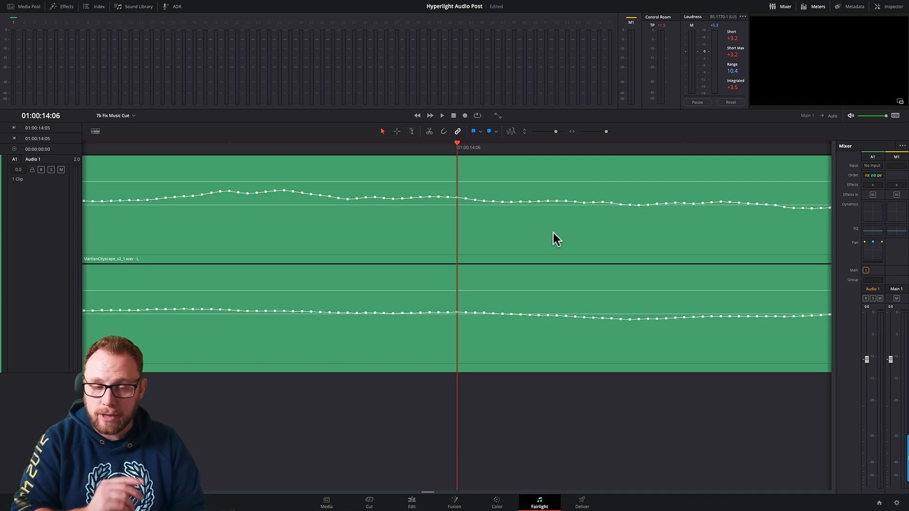
pyautogui.moveTo(606, 138)
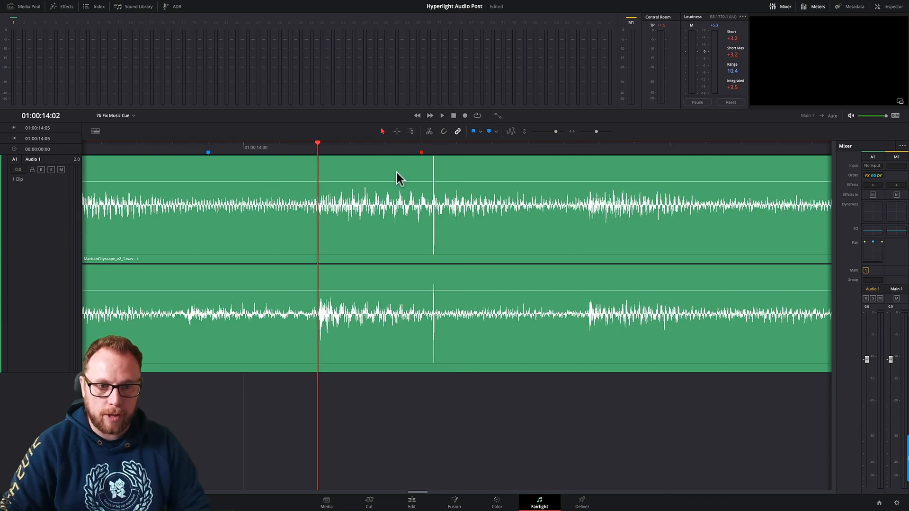
pyautogui.moveTo(455, 176)
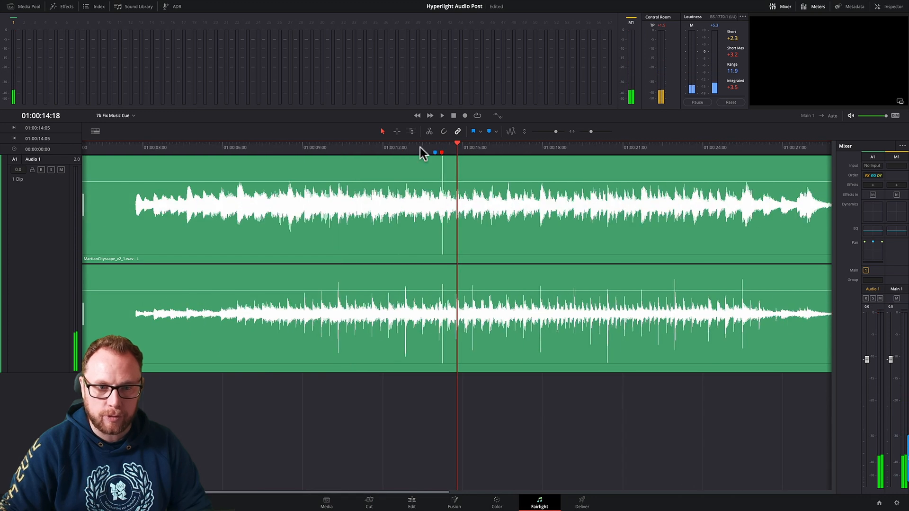
pyautogui.click(443, 116)
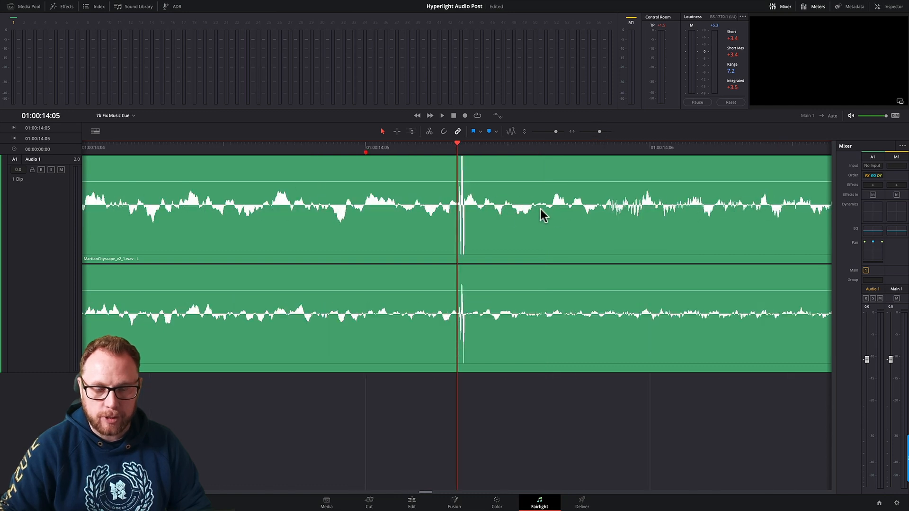
pyautogui.moveTo(453, 156)
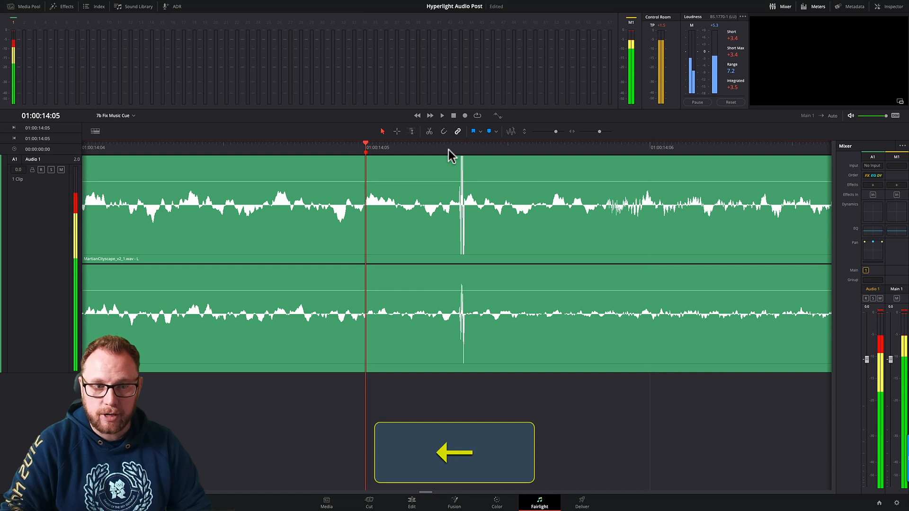
pyautogui.press('Right')
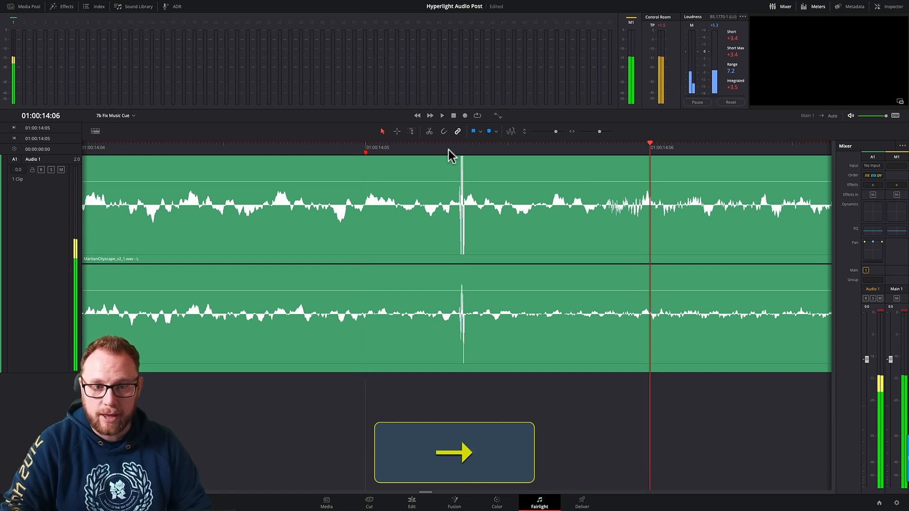
pyautogui.press('left')
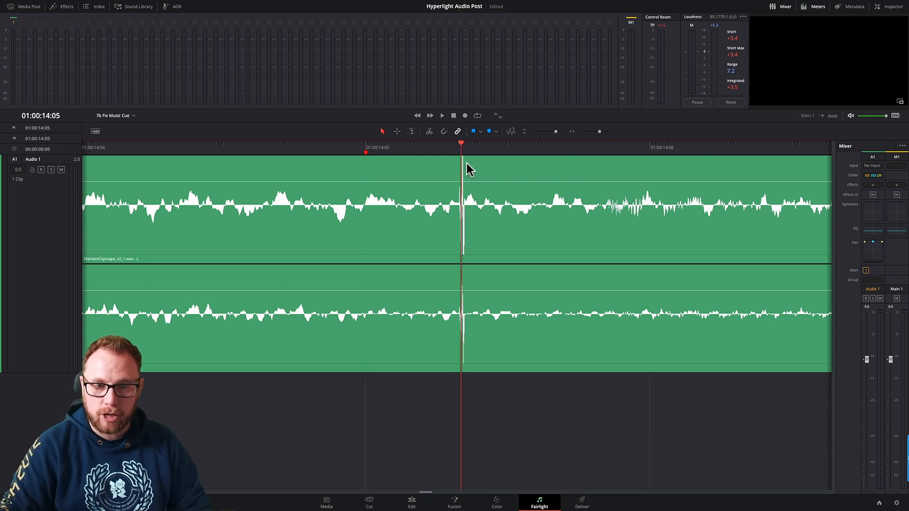
pyautogui.moveTo(469, 193)
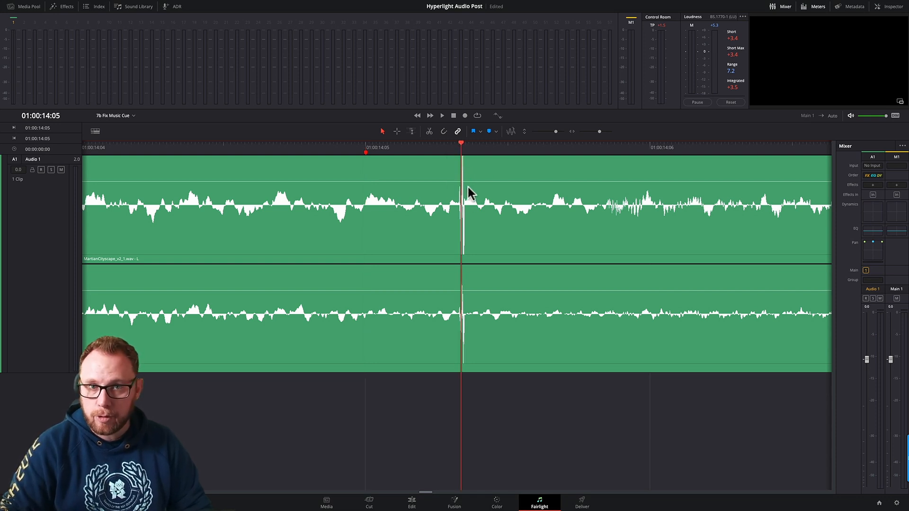
pyautogui.moveTo(454, 174)
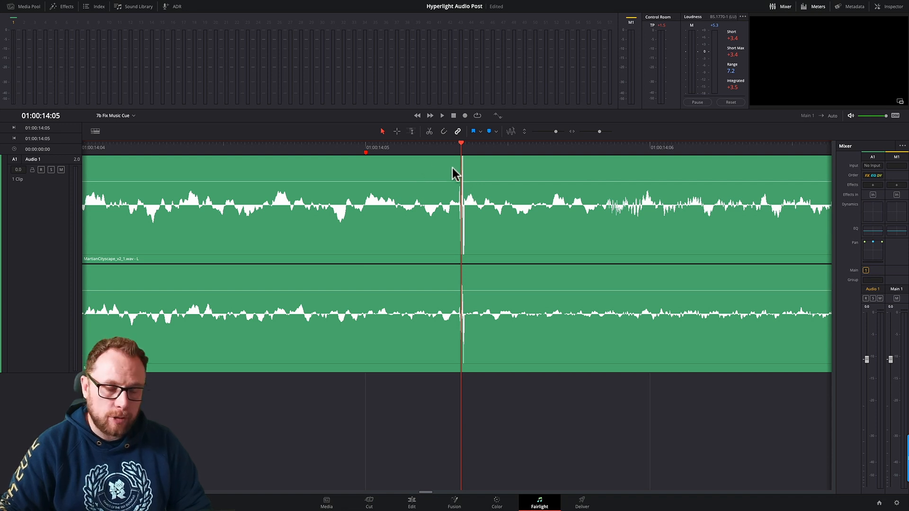
pyautogui.moveTo(392, 147)
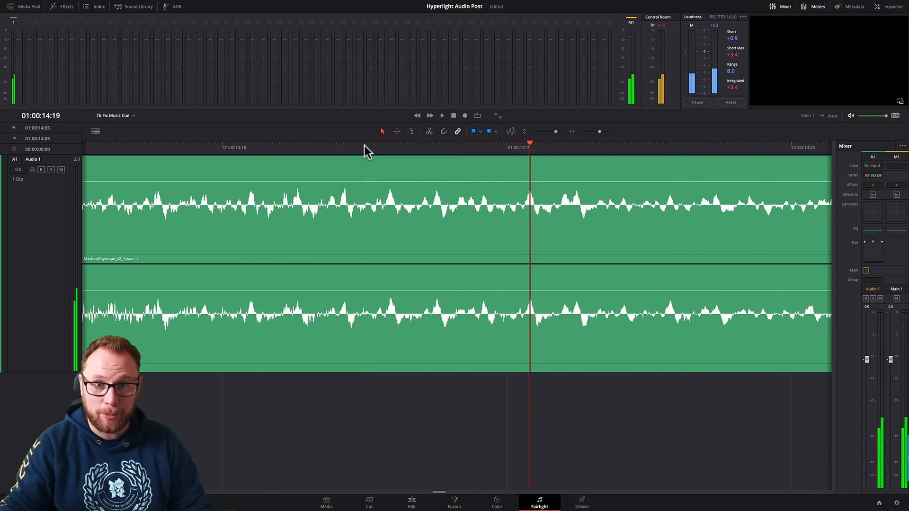
pyautogui.moveTo(584, 142)
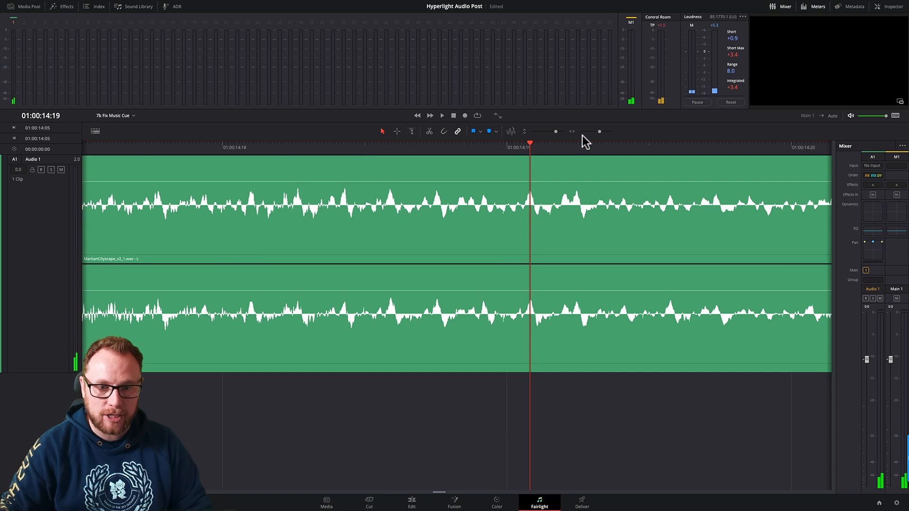
# Fit the whole music clip in view with Shift+Z before returning to the spike at 01:00:14:05
pyautogui.press('Shift+Z')
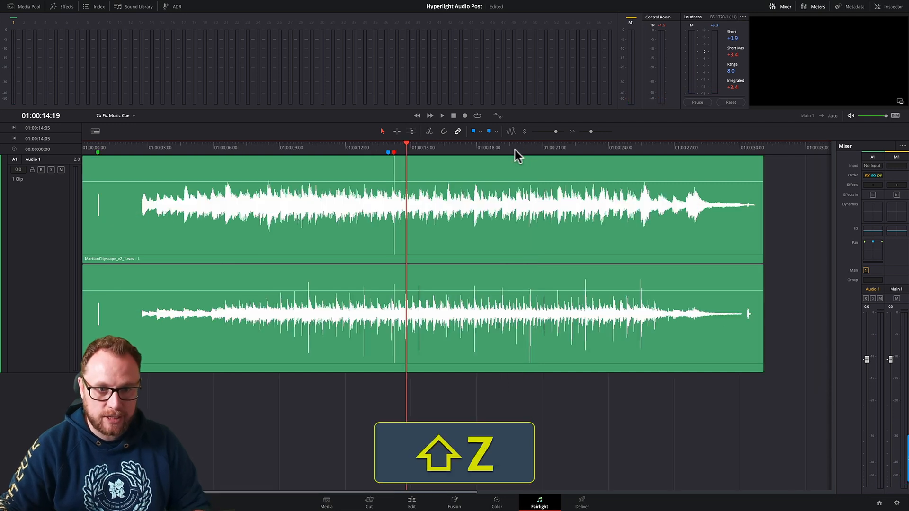
pyautogui.press('shift+z')
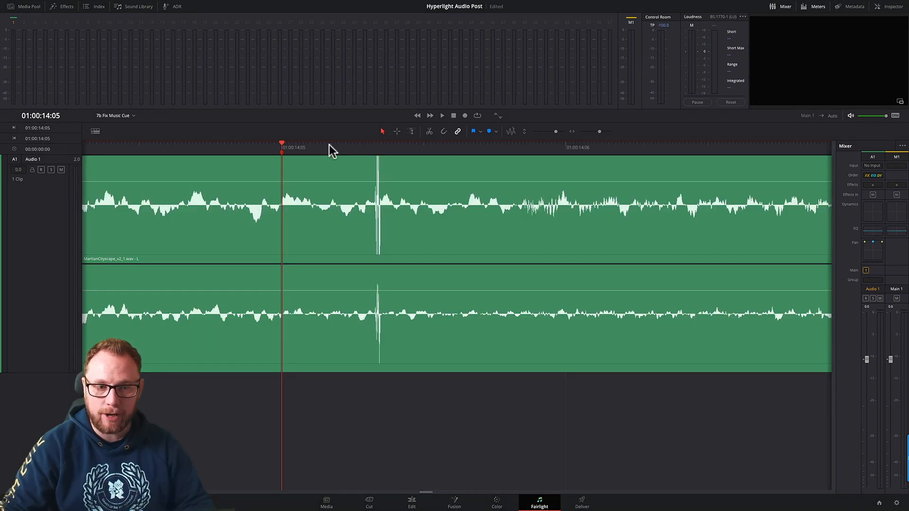
pyautogui.moveTo(365, 184)
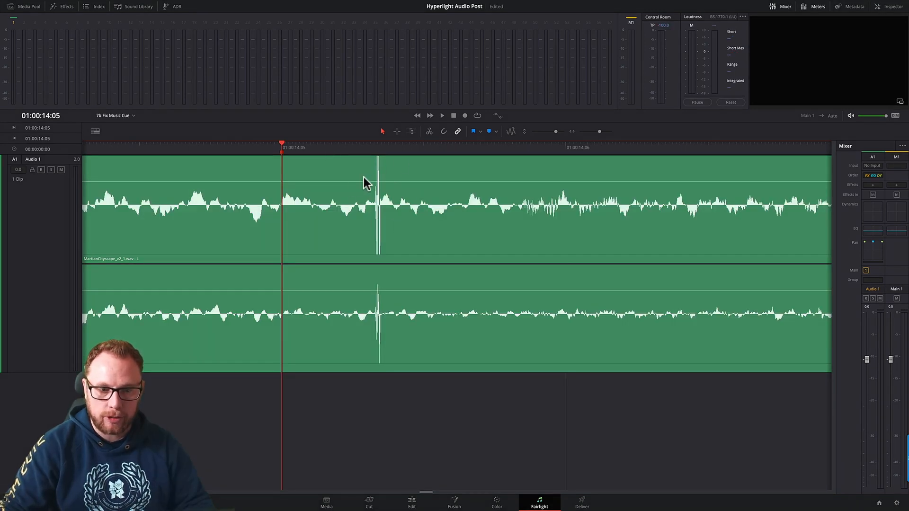
pyautogui.moveTo(371, 156)
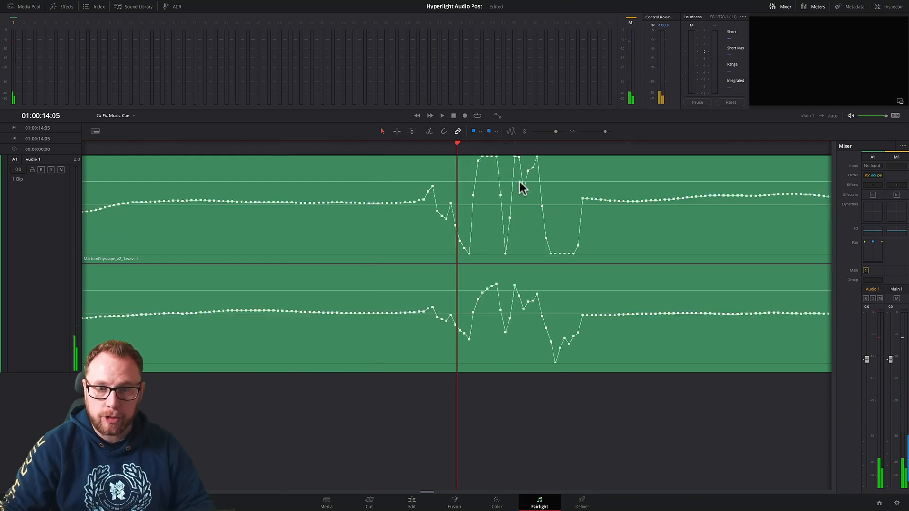
pyautogui.moveTo(565, 168)
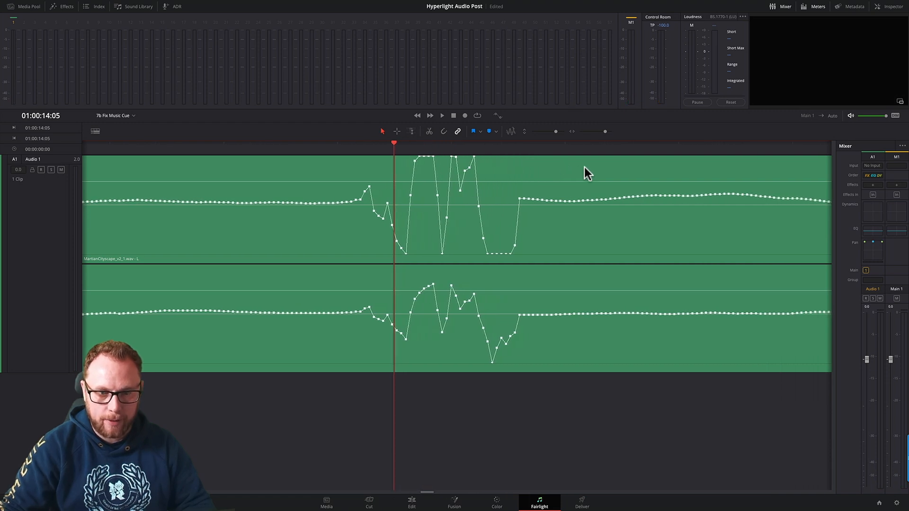
pyautogui.moveTo(397, 134)
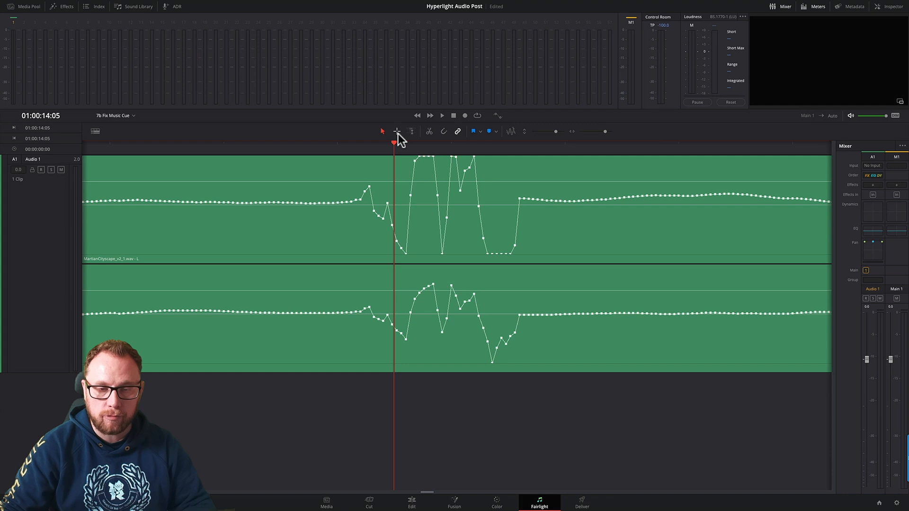
pyautogui.moveTo(397, 131)
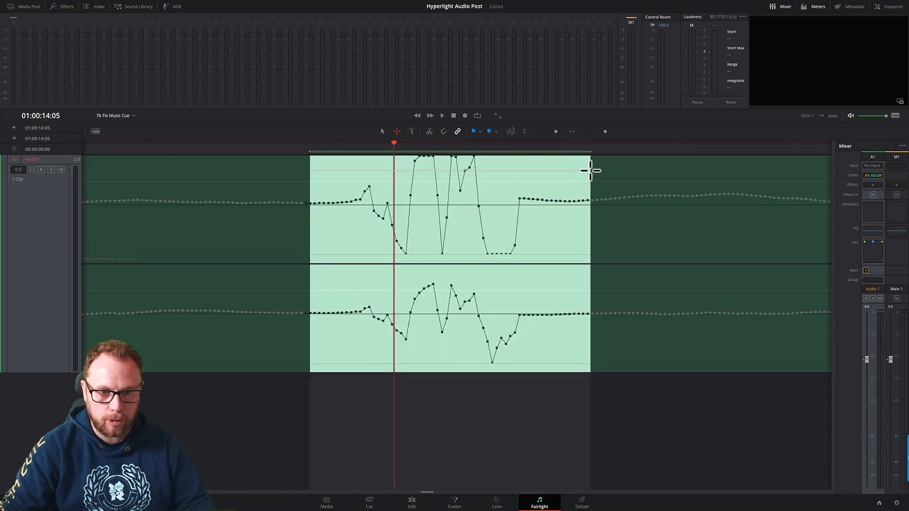
pyautogui.moveTo(512, 164)
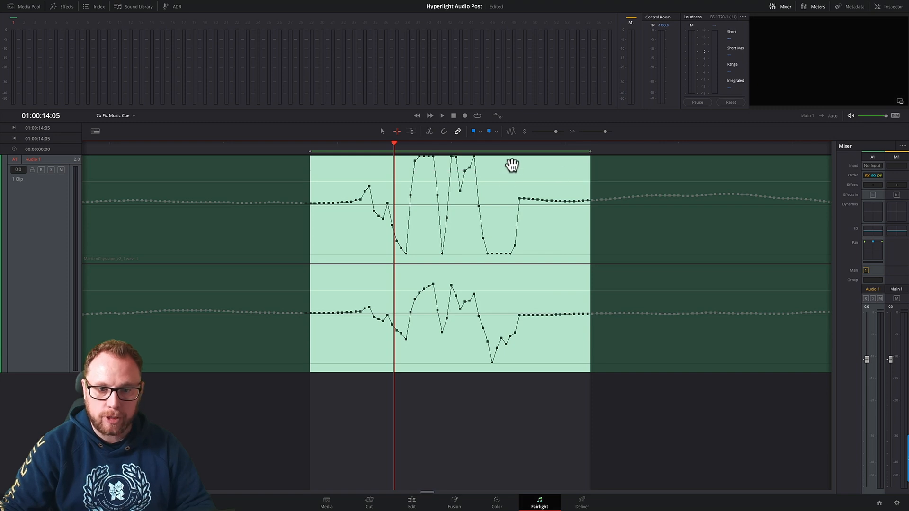
pyautogui.moveTo(499, 174)
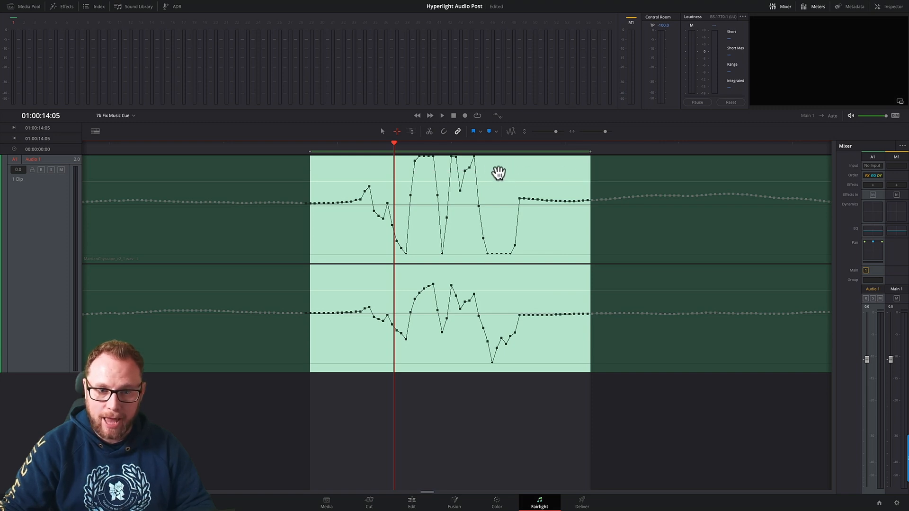
pyautogui.moveTo(495, 168)
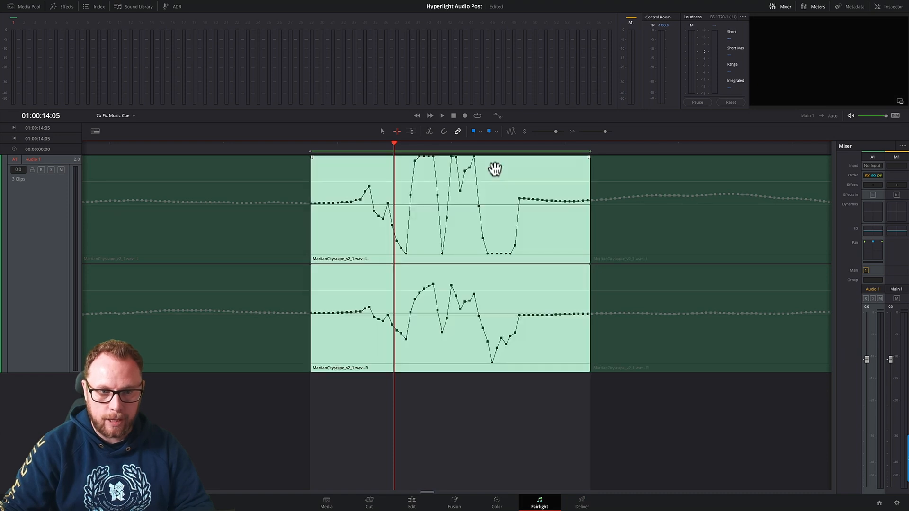
pyautogui.moveTo(472, 177)
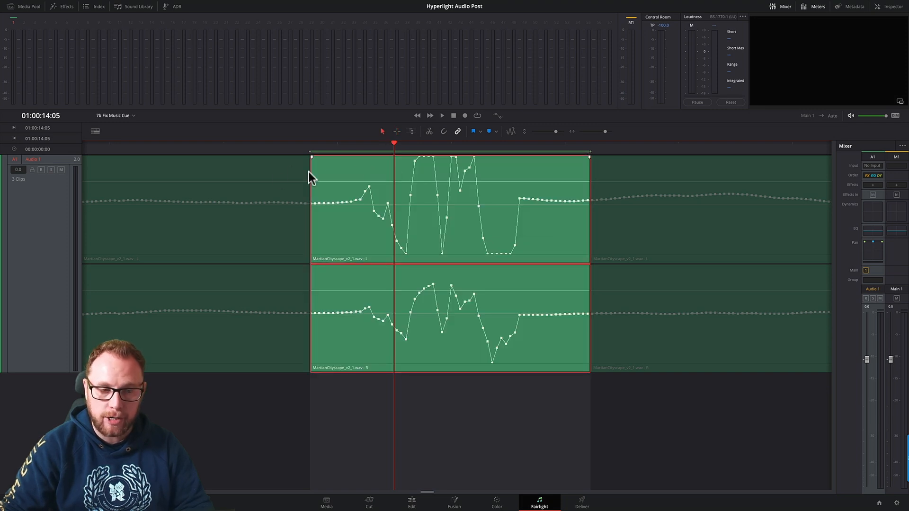
pyautogui.moveTo(468, 183)
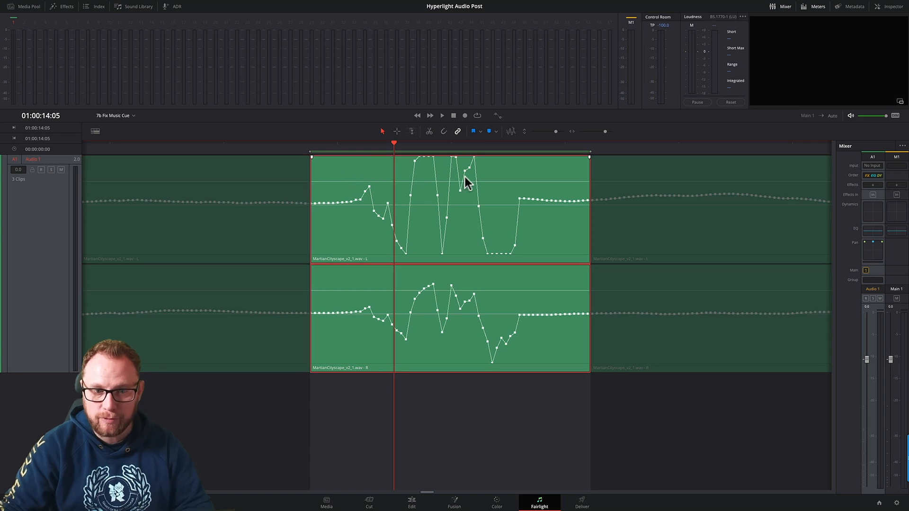
pyautogui.moveTo(336, 174)
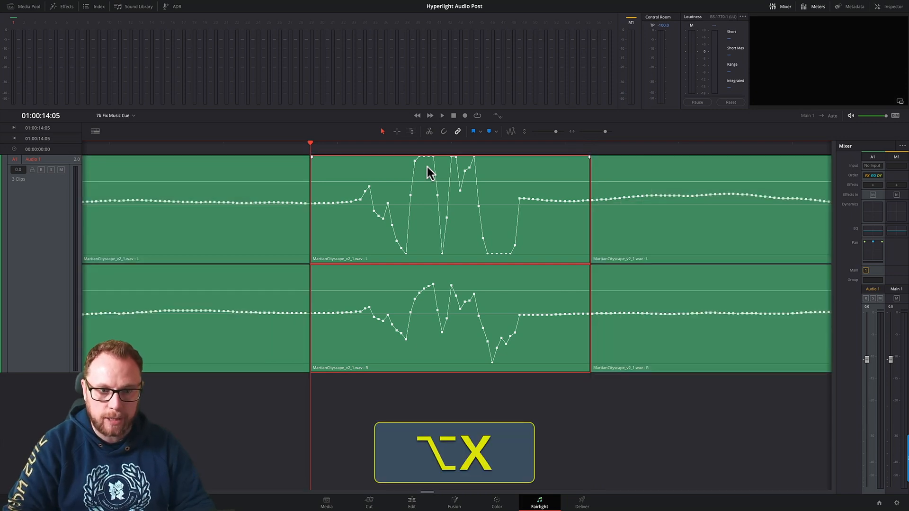
# Play back the short glitch clip, registering loudness readings of +1.7
pyautogui.click(442, 115)
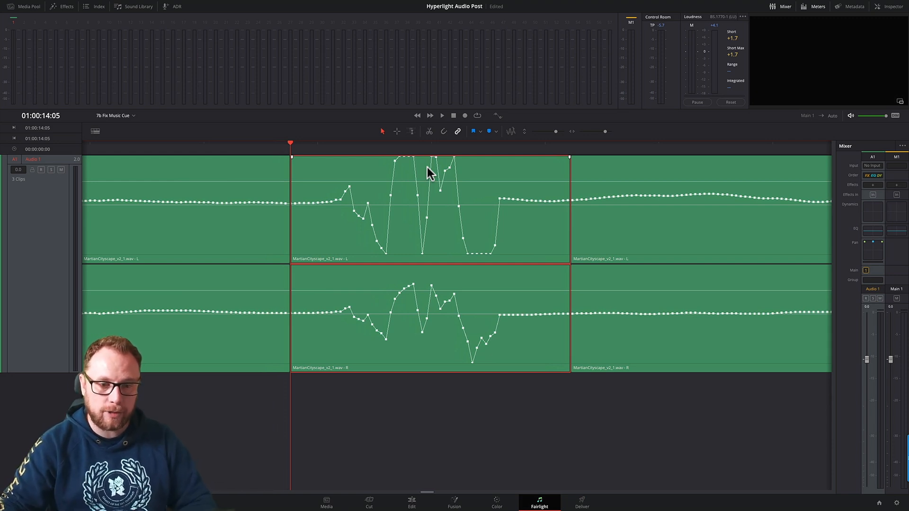
pyautogui.moveTo(445, 197)
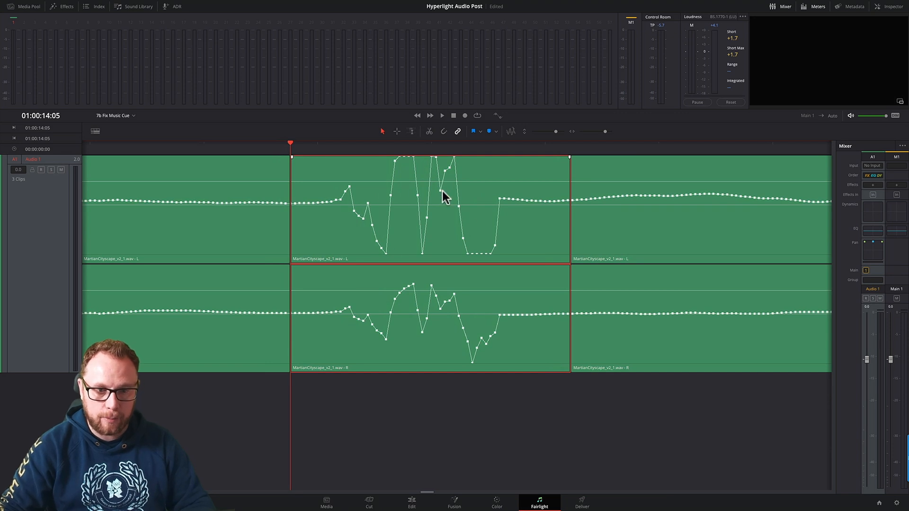
pyautogui.moveTo(435, 213)
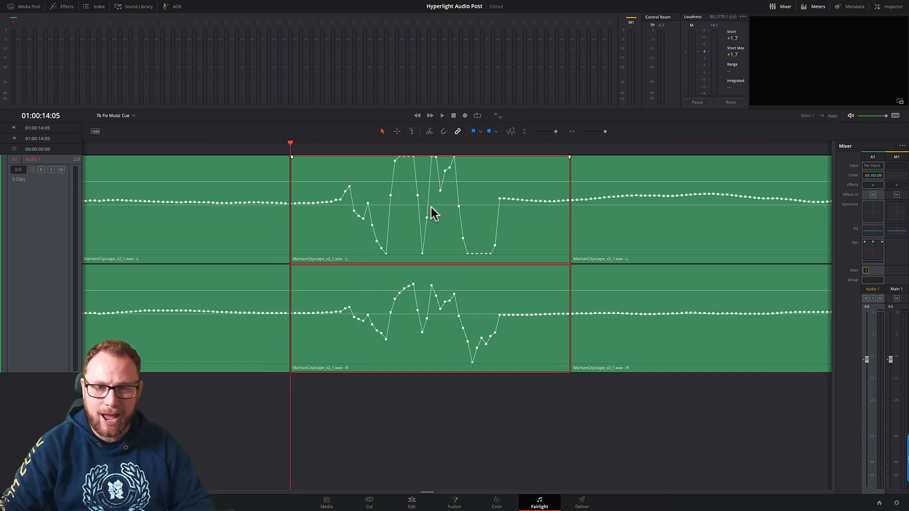
pyautogui.moveTo(329, 191)
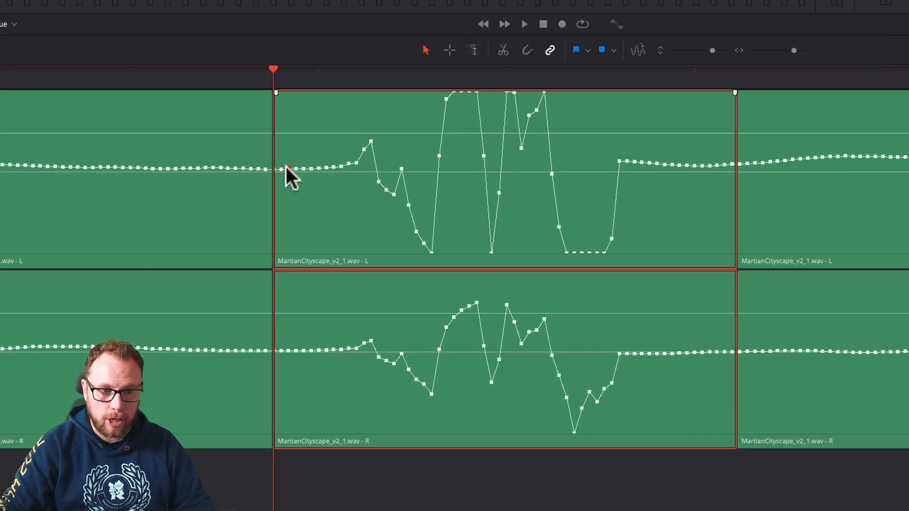
pyautogui.moveTo(319, 183)
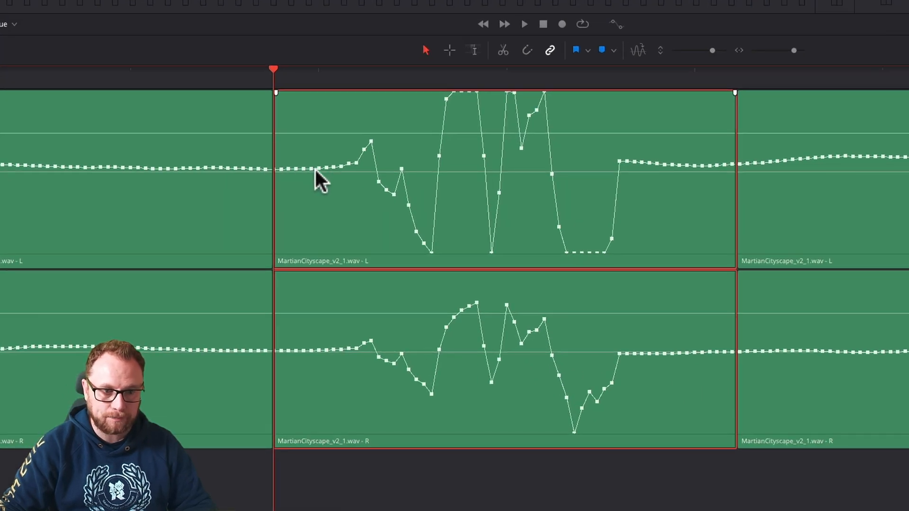
pyautogui.moveTo(298, 180)
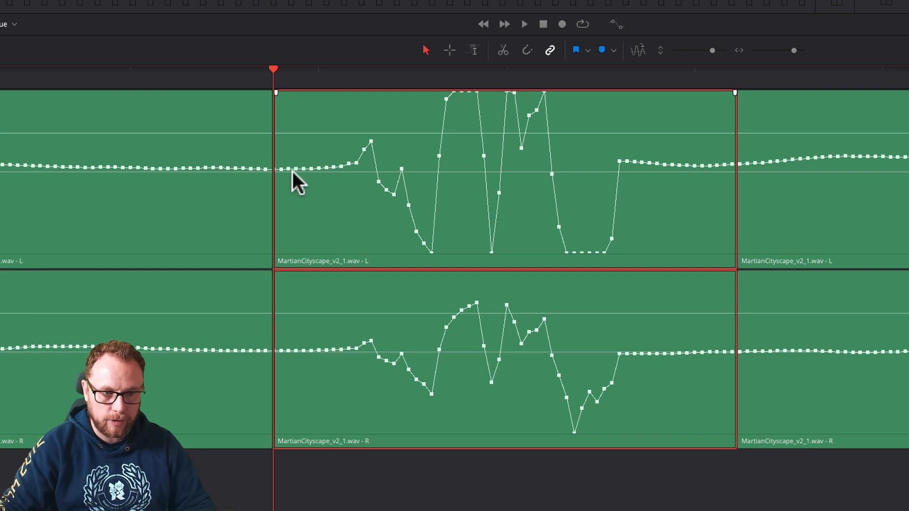
pyautogui.moveTo(574, 183)
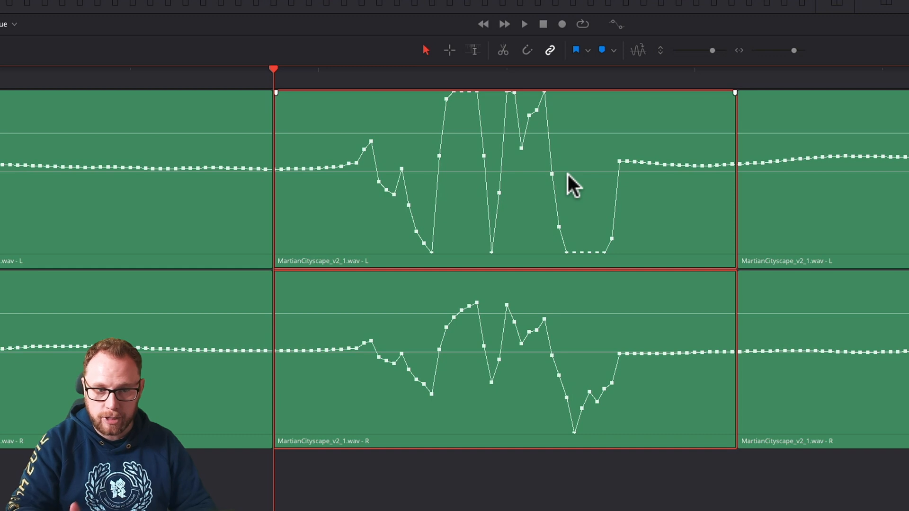
pyautogui.moveTo(293, 180)
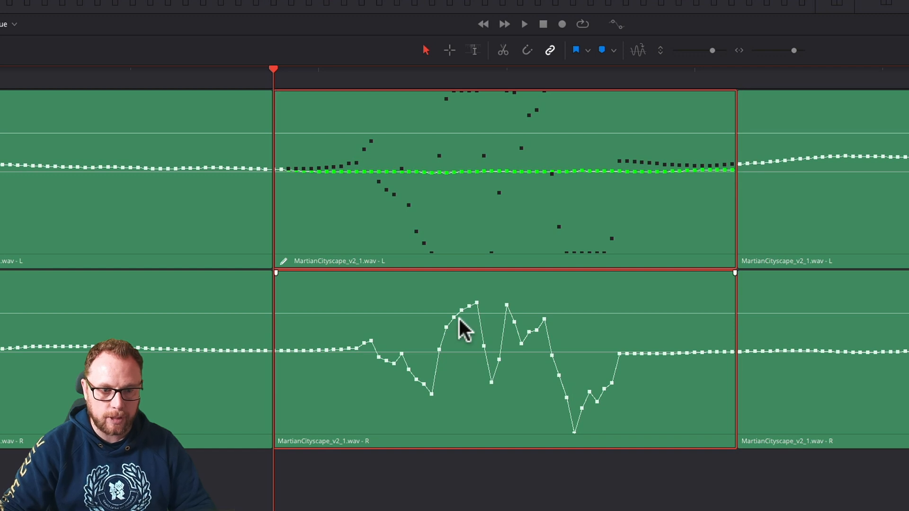
pyautogui.moveTo(316, 357)
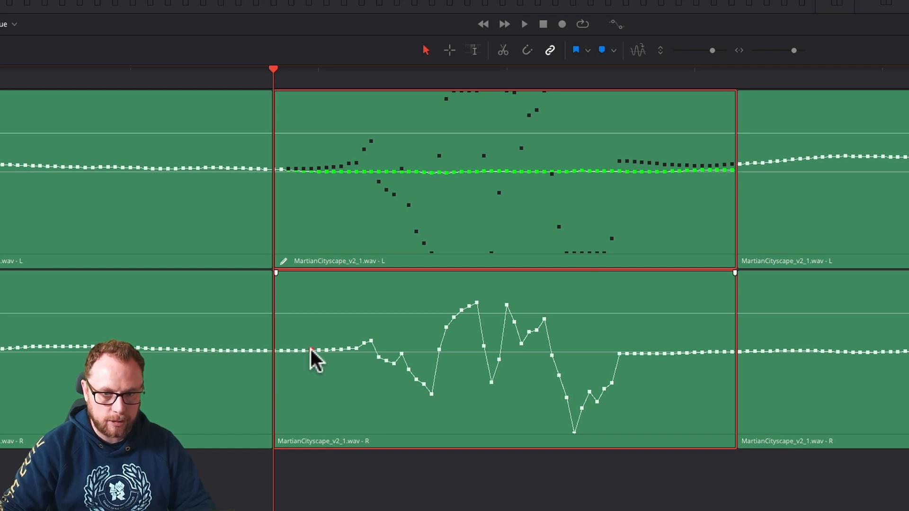
pyautogui.moveTo(299, 357)
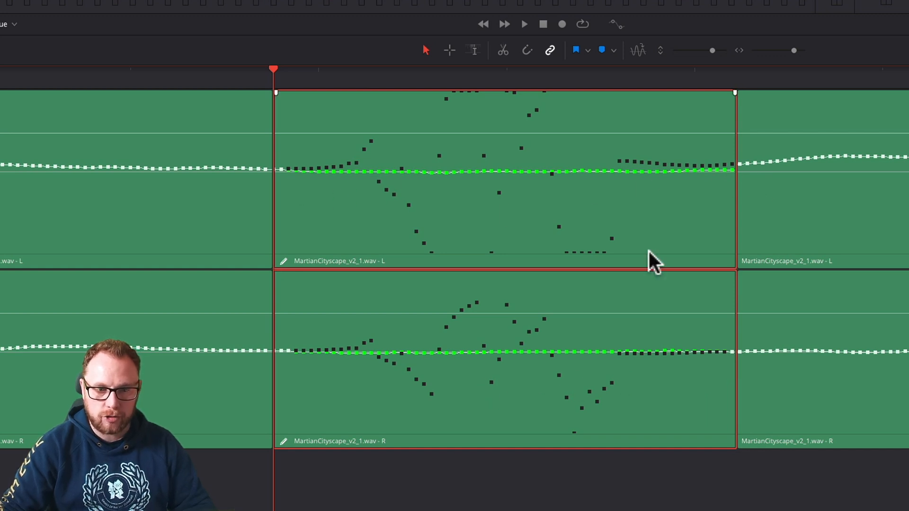
pyautogui.moveTo(463, 223)
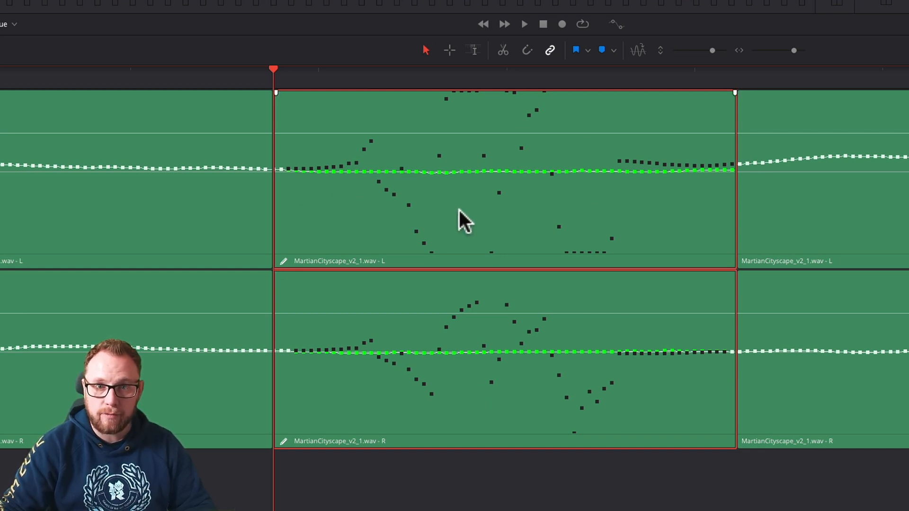
pyautogui.moveTo(563, 101)
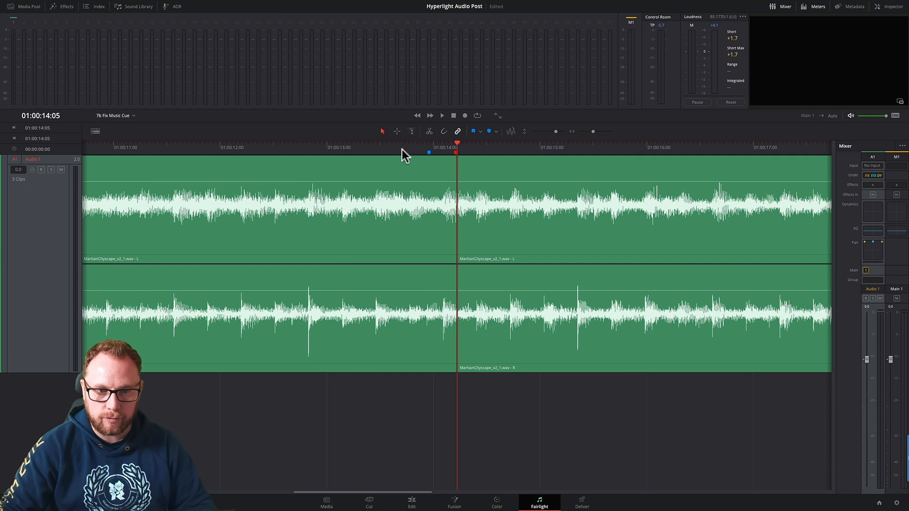
# Move the playhead just before the repaired section and play to audition the fix
pyautogui.click(410, 146)
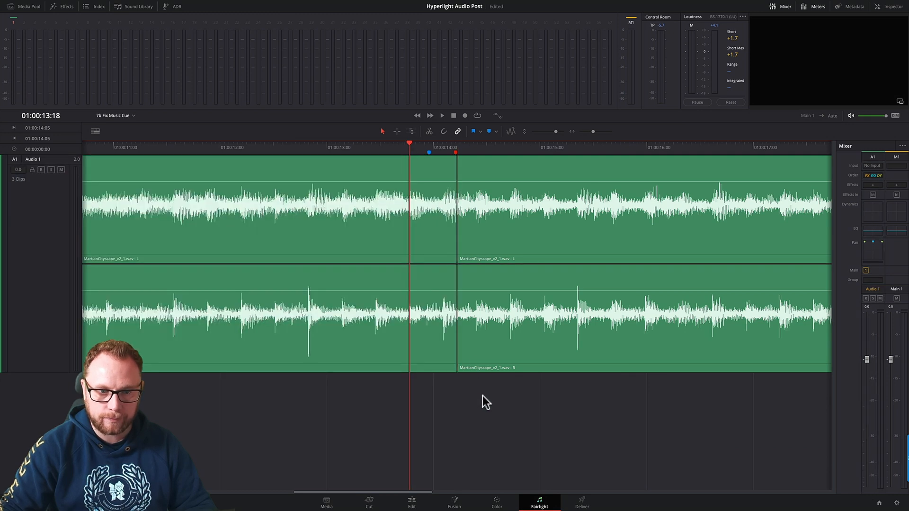
pyautogui.click(442, 116)
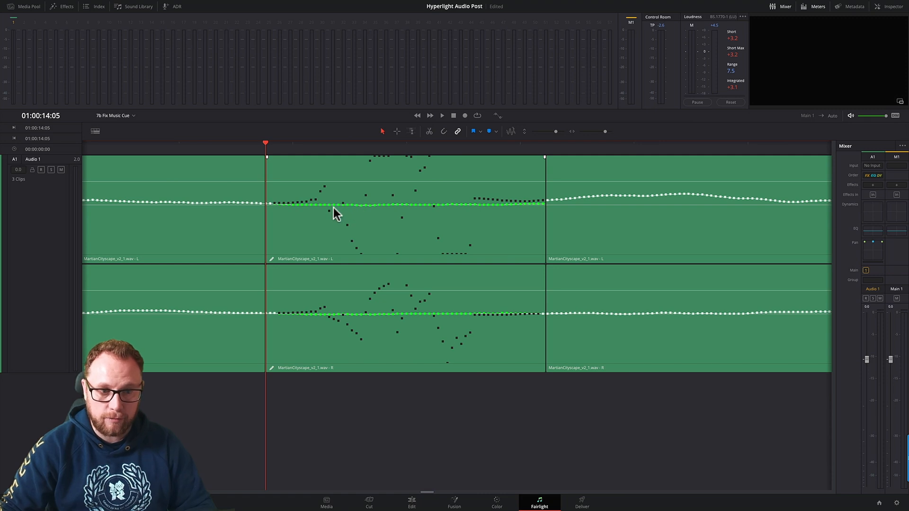
pyautogui.moveTo(420, 208)
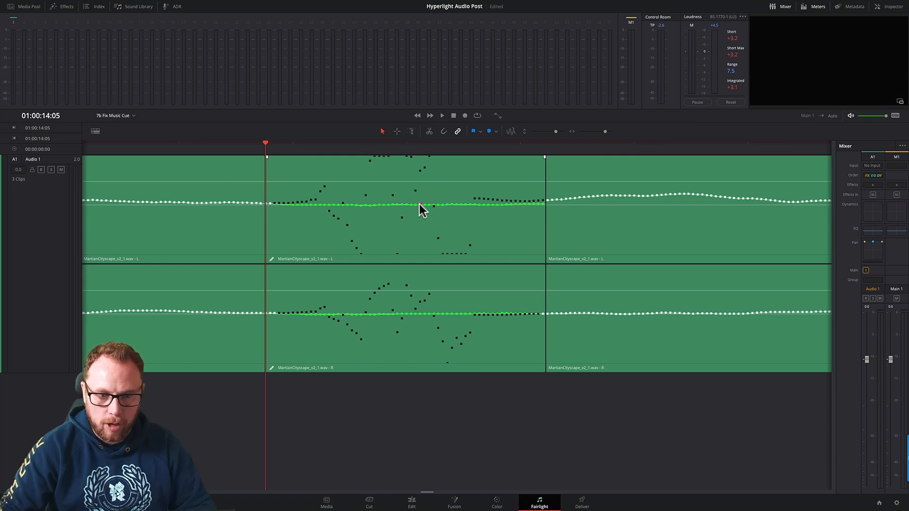
pyautogui.moveTo(605, 135)
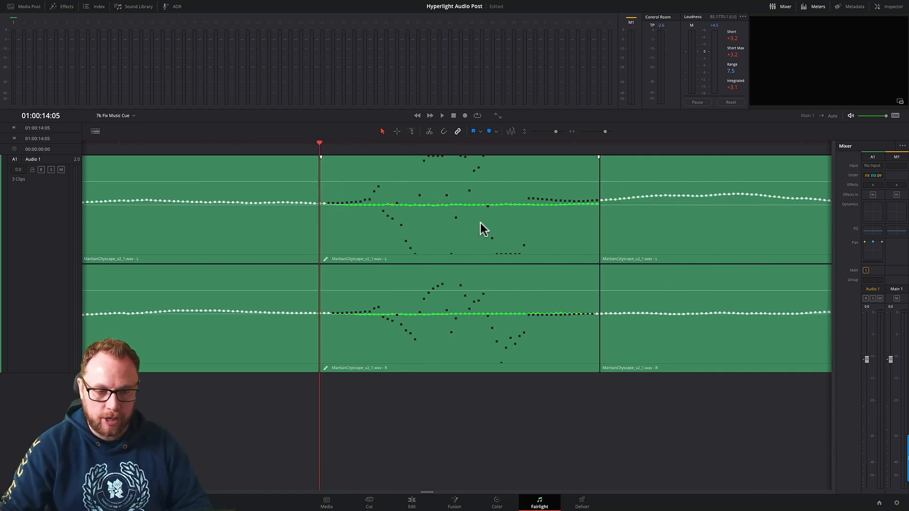
pyautogui.moveTo(452, 223)
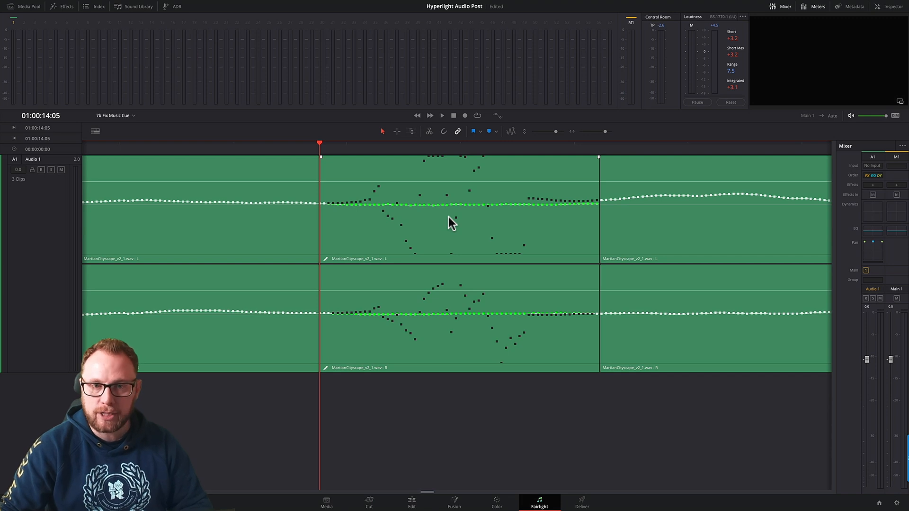
pyautogui.moveTo(472, 226)
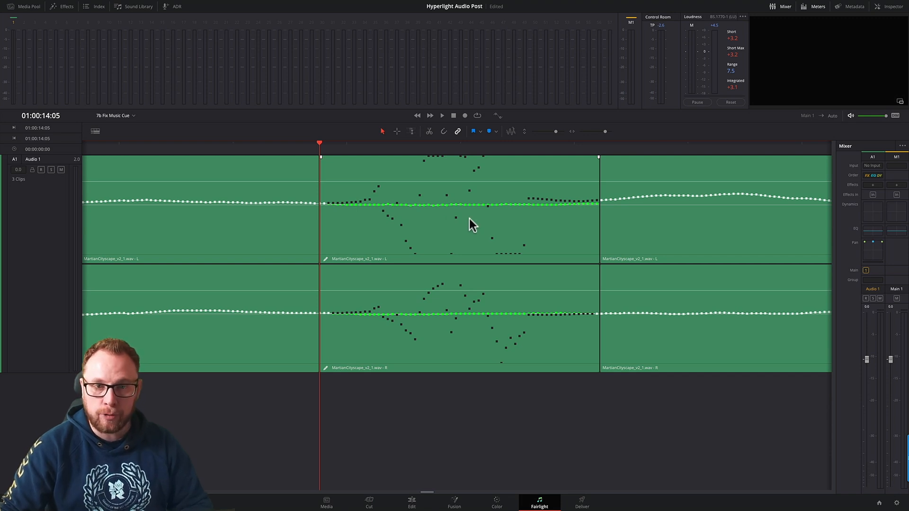
pyautogui.click(459, 227)
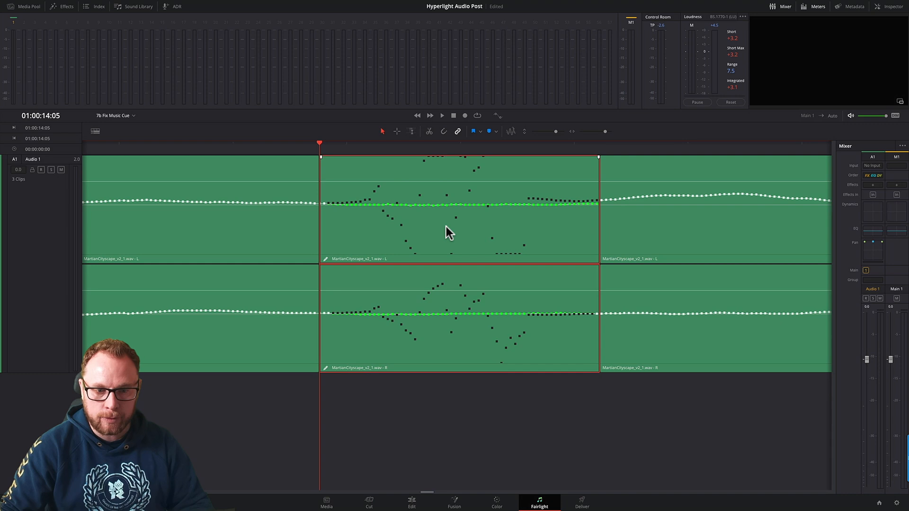
pyautogui.rightClick(448, 232)
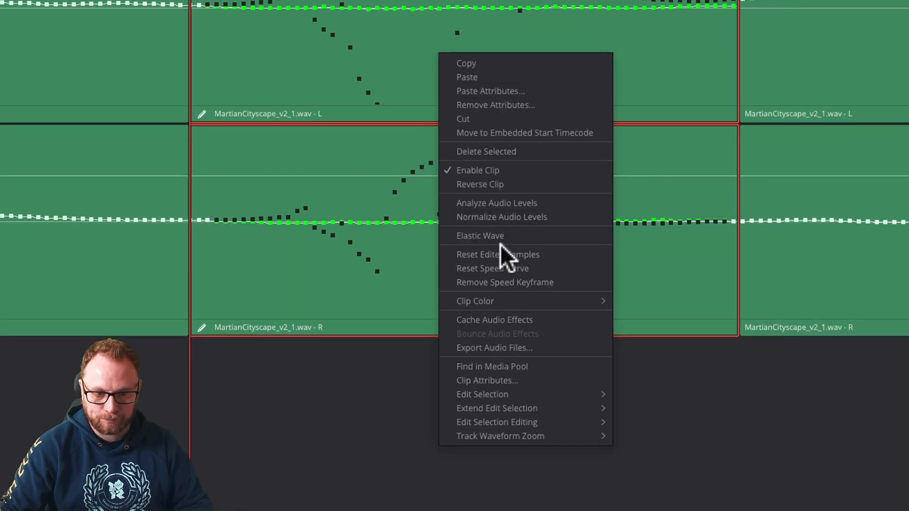
pyautogui.moveTo(522, 255)
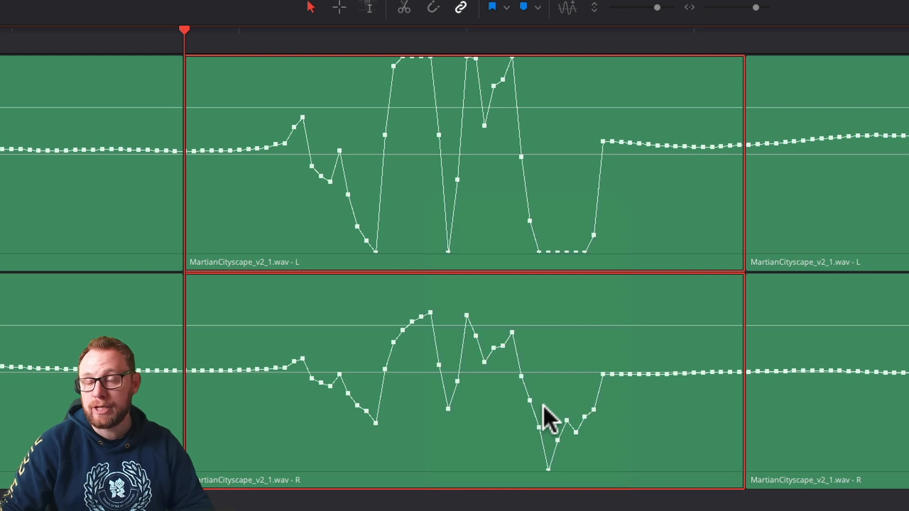
pyautogui.press('cmd+z')
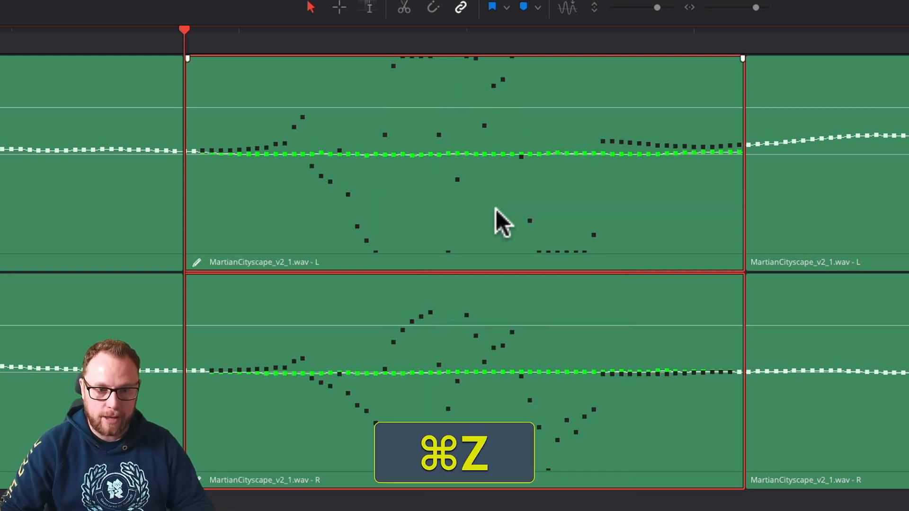
pyautogui.press('cmd+z')
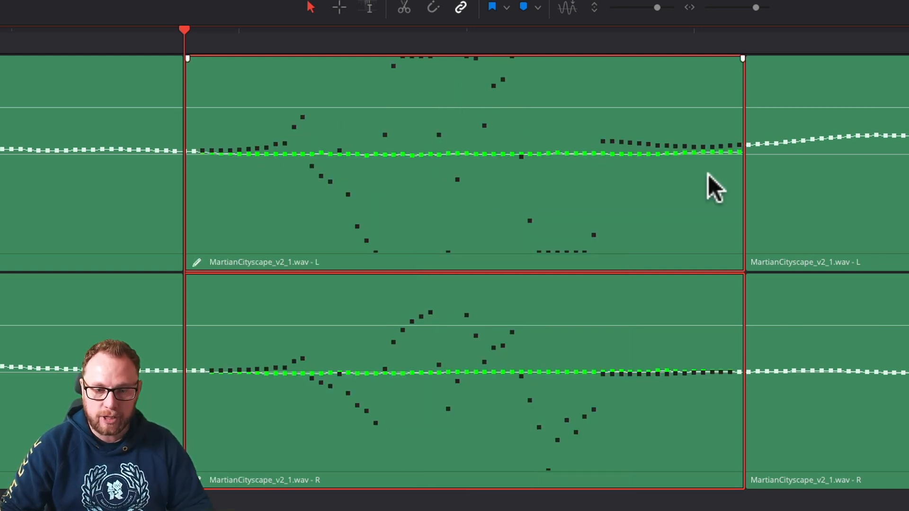